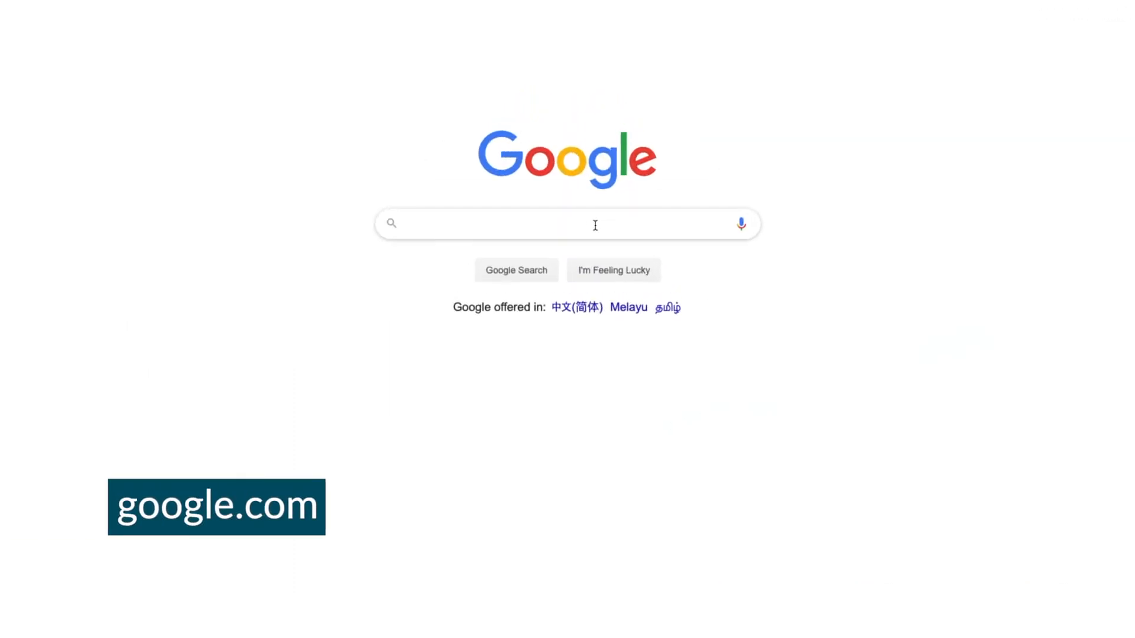
# Search Google Images for 'octopus siphon', limited to Creative Commons licensed images.
pyautogui.write('octopus siphon')
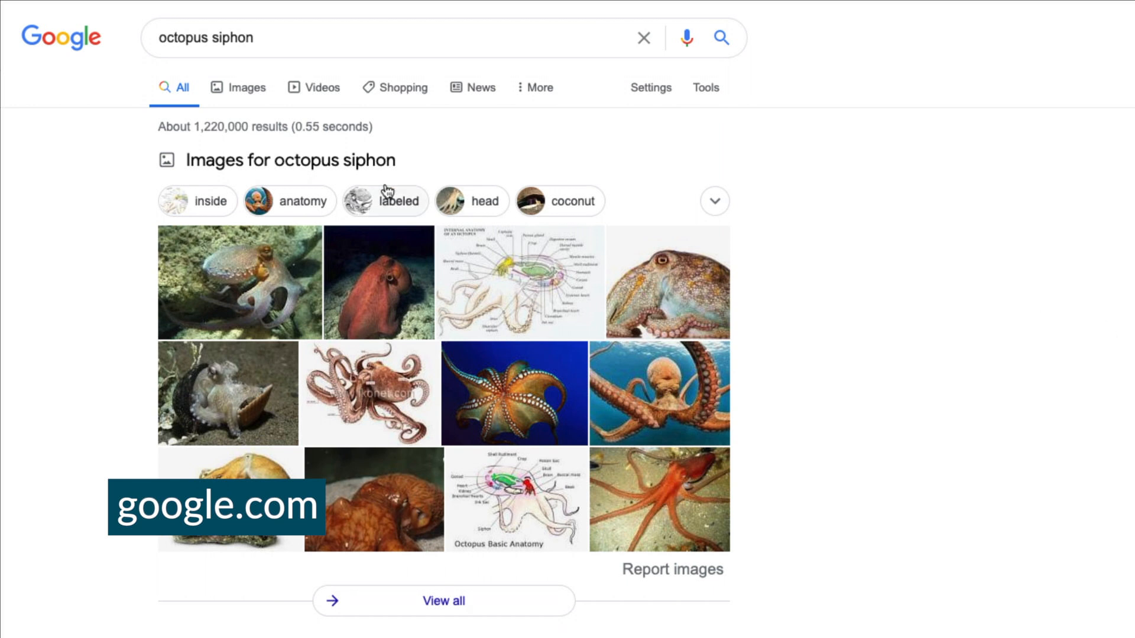
pyautogui.click(238, 87)
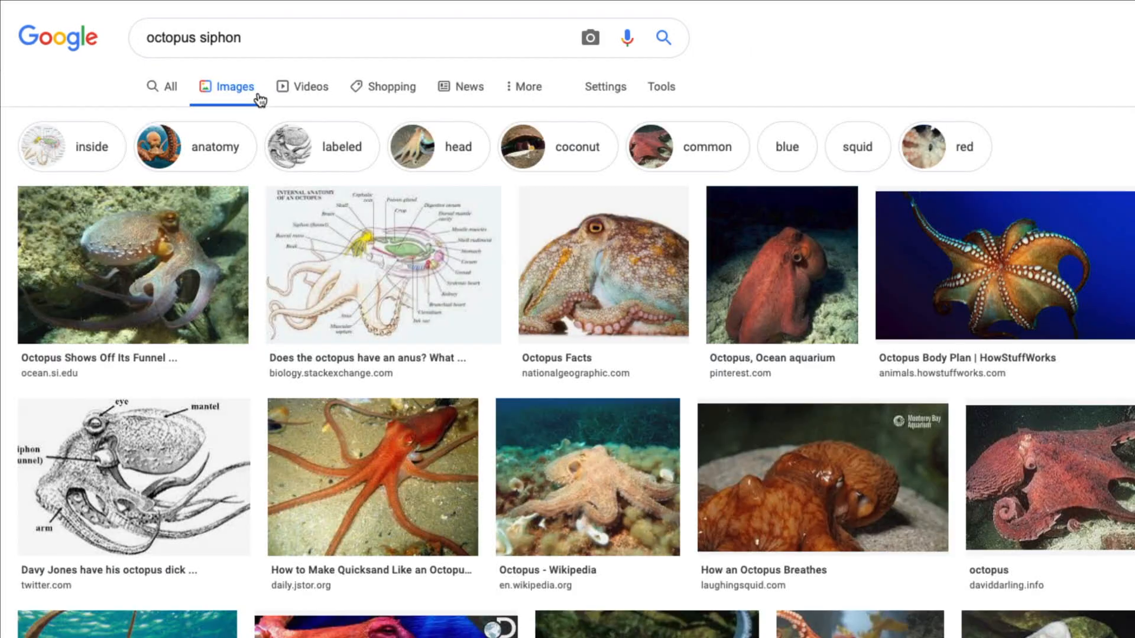
pyautogui.click(660, 86)
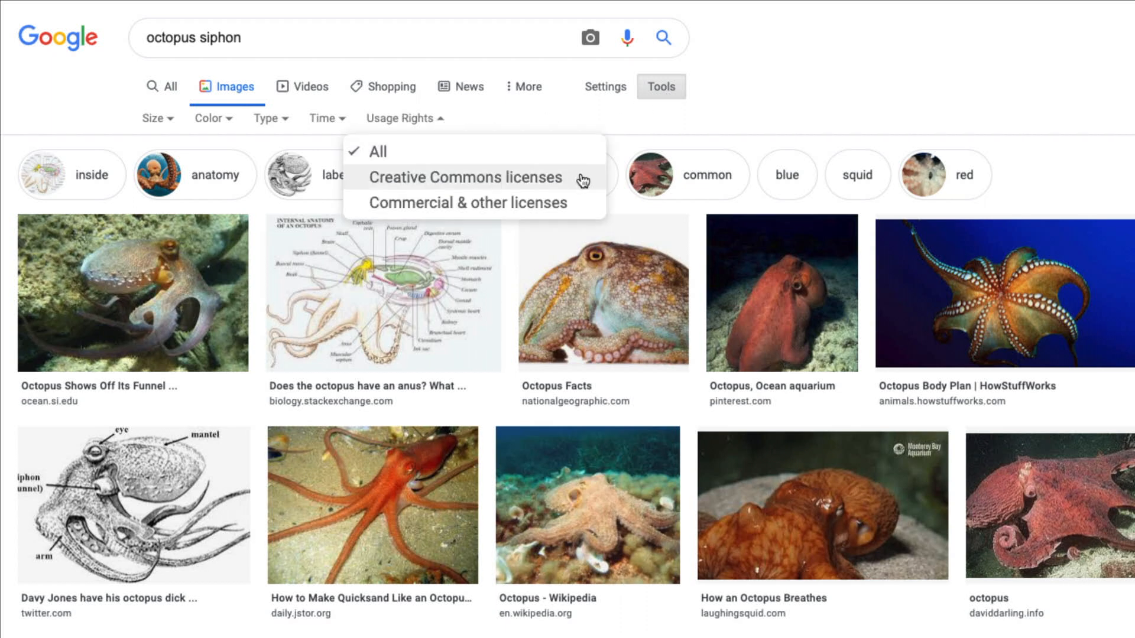
pyautogui.click(460, 178)
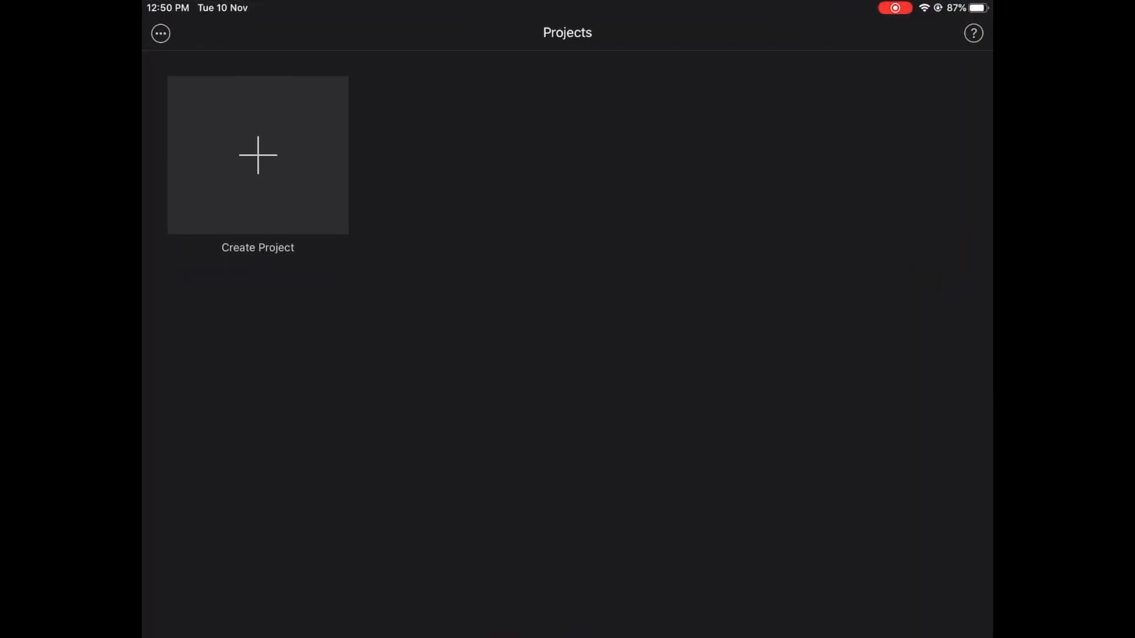
# Start a new Movie project from the iMovie Projects screen.
pyautogui.click(257, 155)
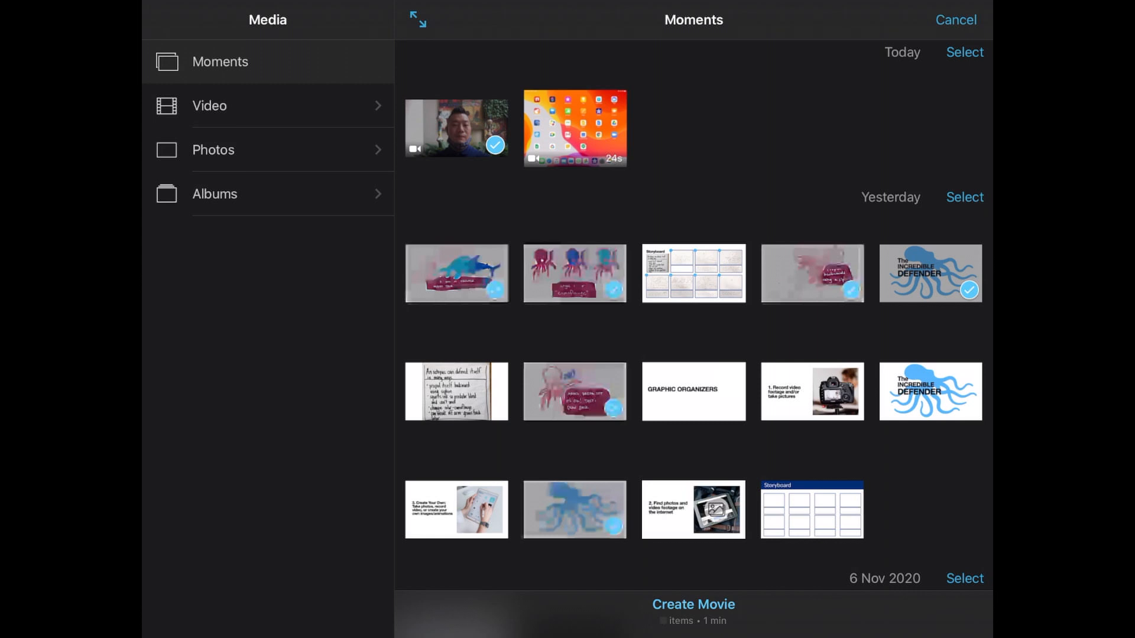
# Create 'My Movie' with the octopus title image and presenter video on the timeline.
pyautogui.click(692, 604)
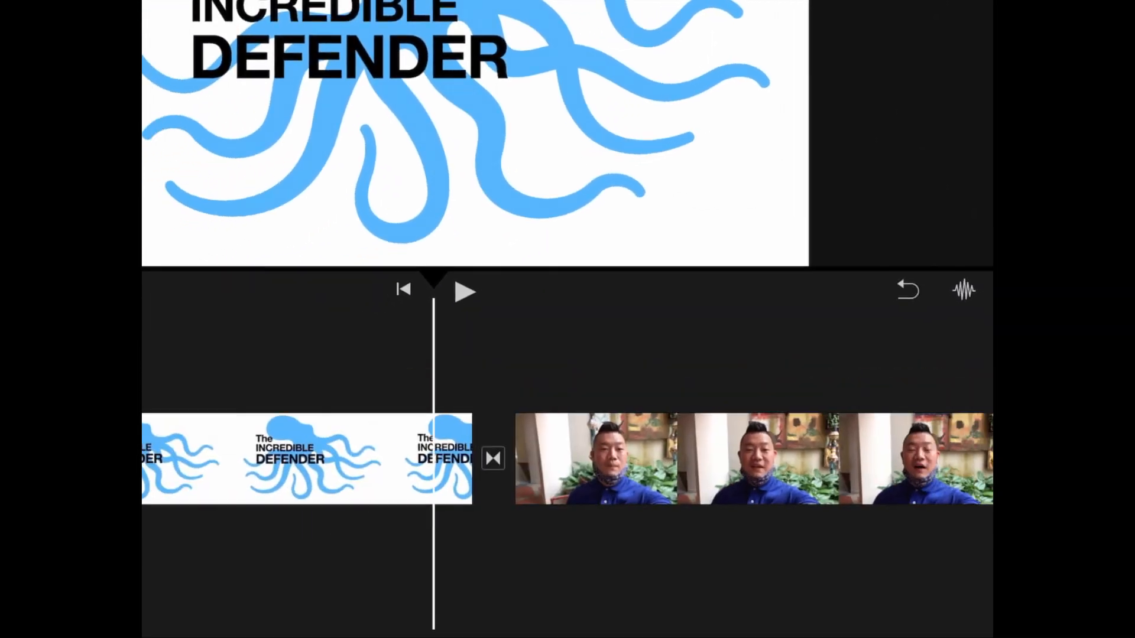
pyautogui.click(493, 458)
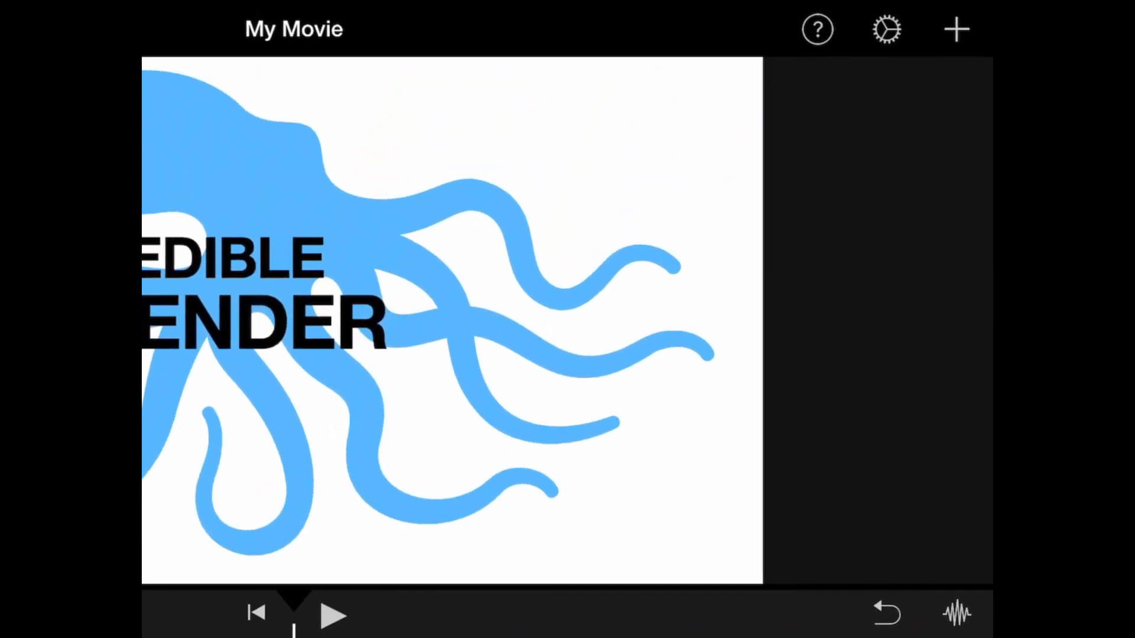
# Append the Incredible Defender image from Photos to the end of the timeline.
pyautogui.click(955, 29)
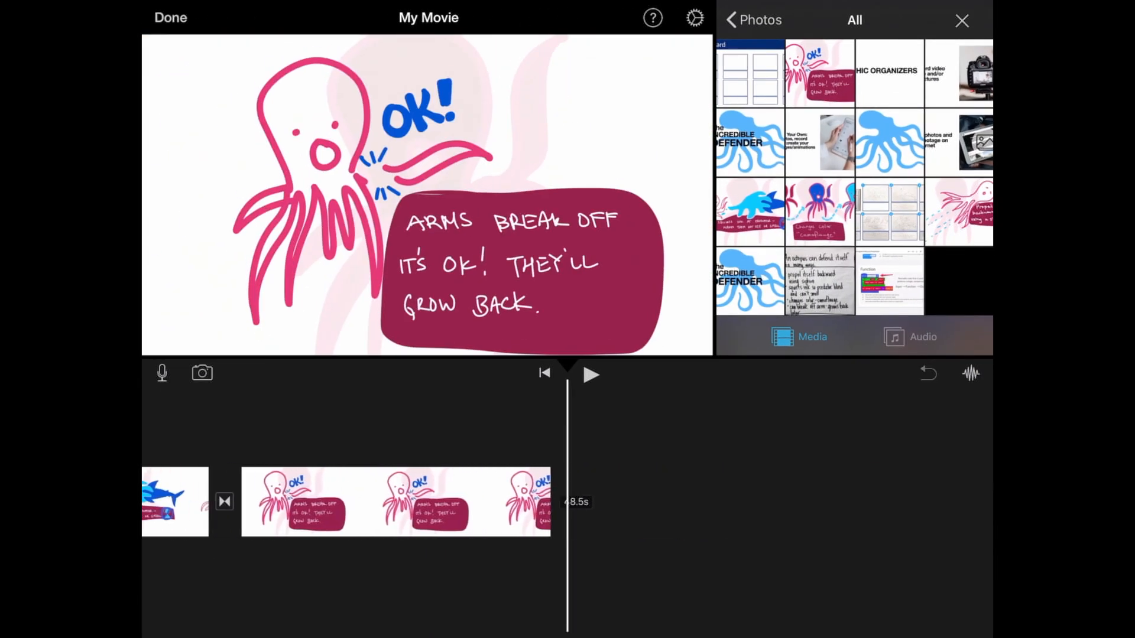
pyautogui.click(748, 281)
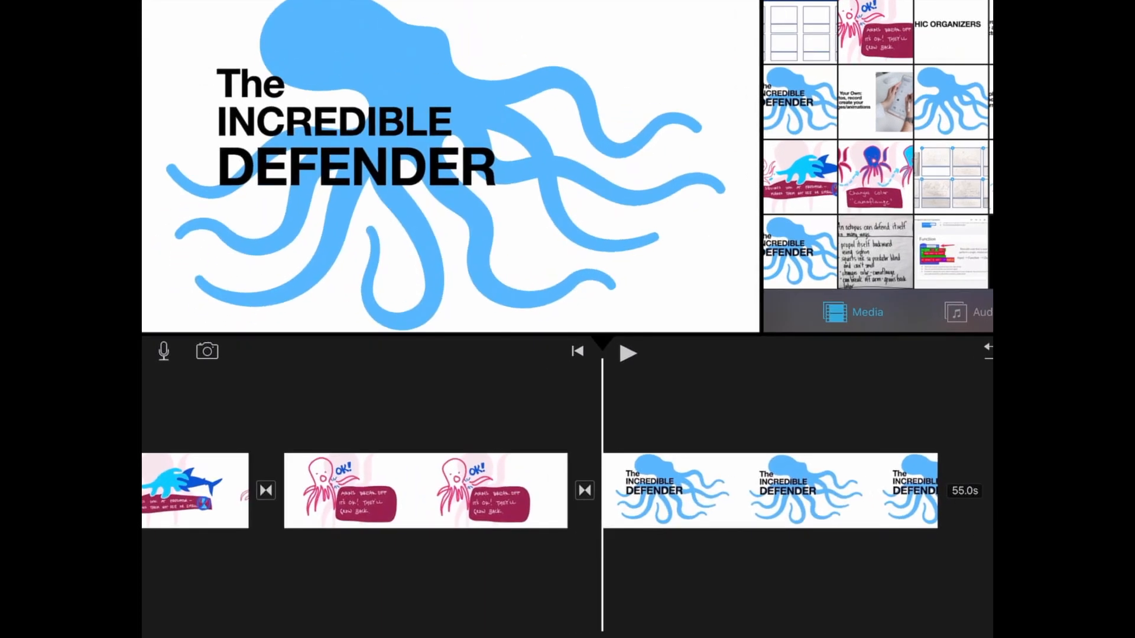
# Record a voiceover under the closing title image and accept it as Recording 1.
pyautogui.click(164, 351)
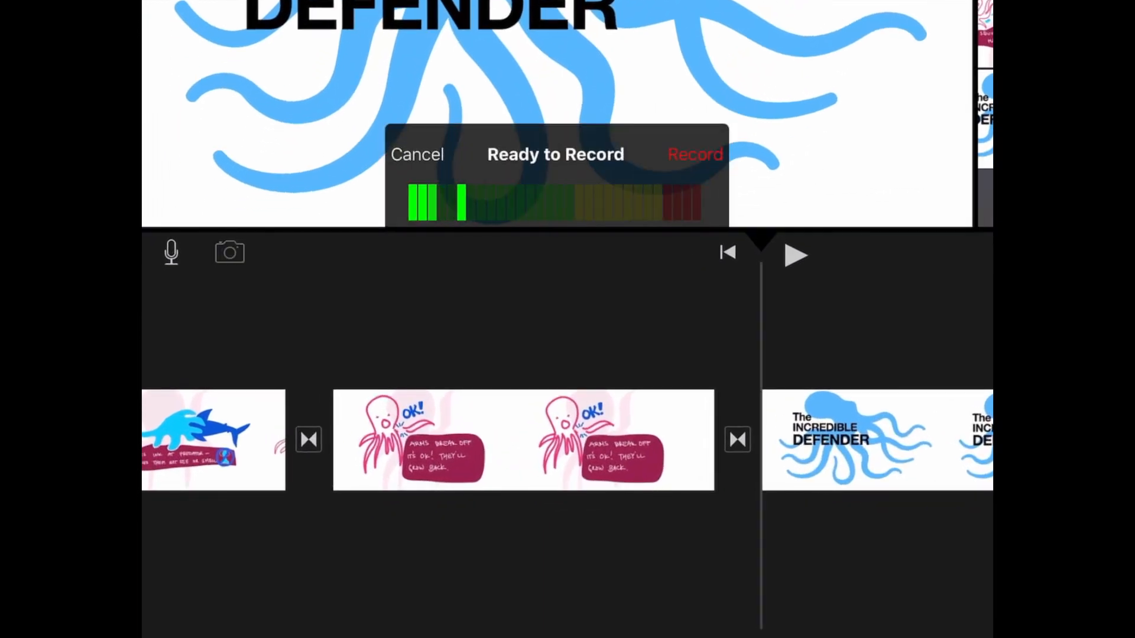
pyautogui.click(694, 154)
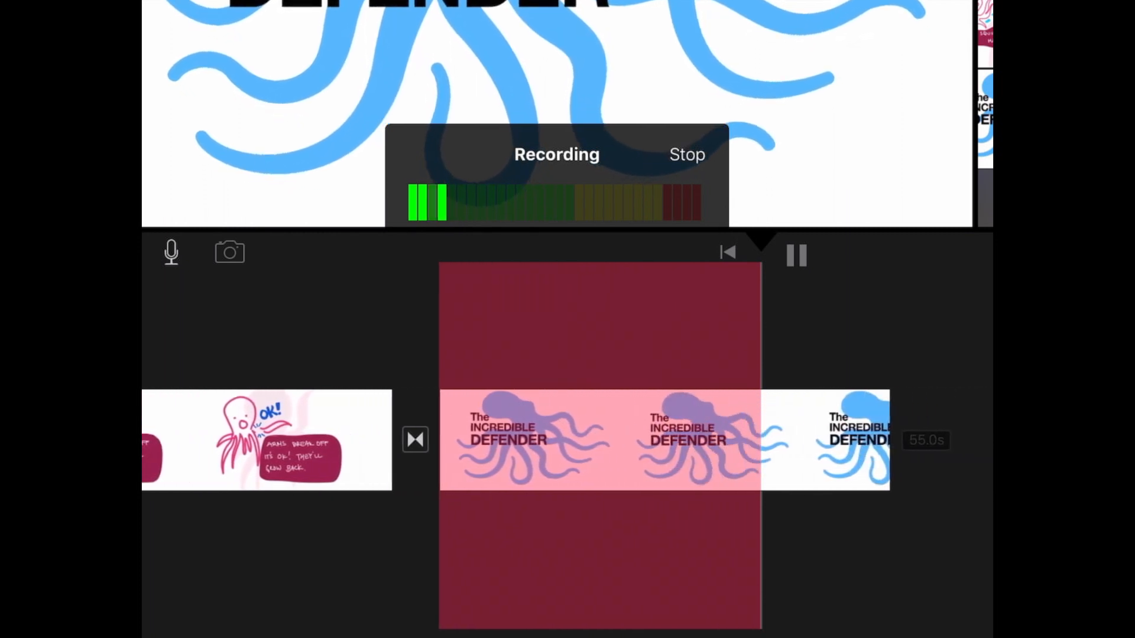
pyautogui.click(687, 155)
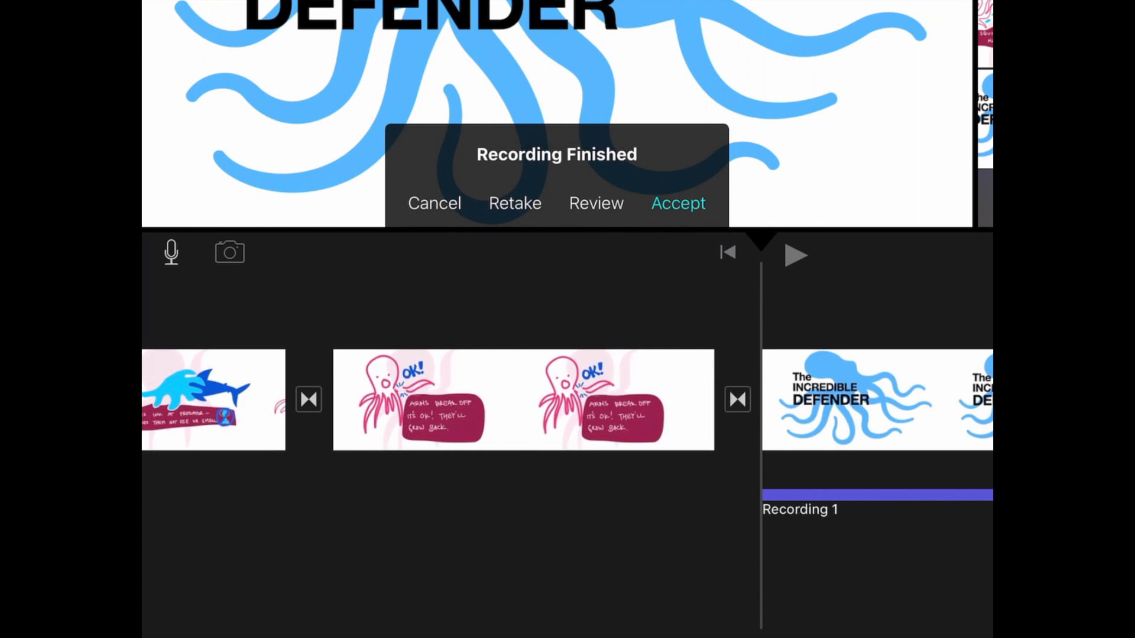
pyautogui.click(677, 203)
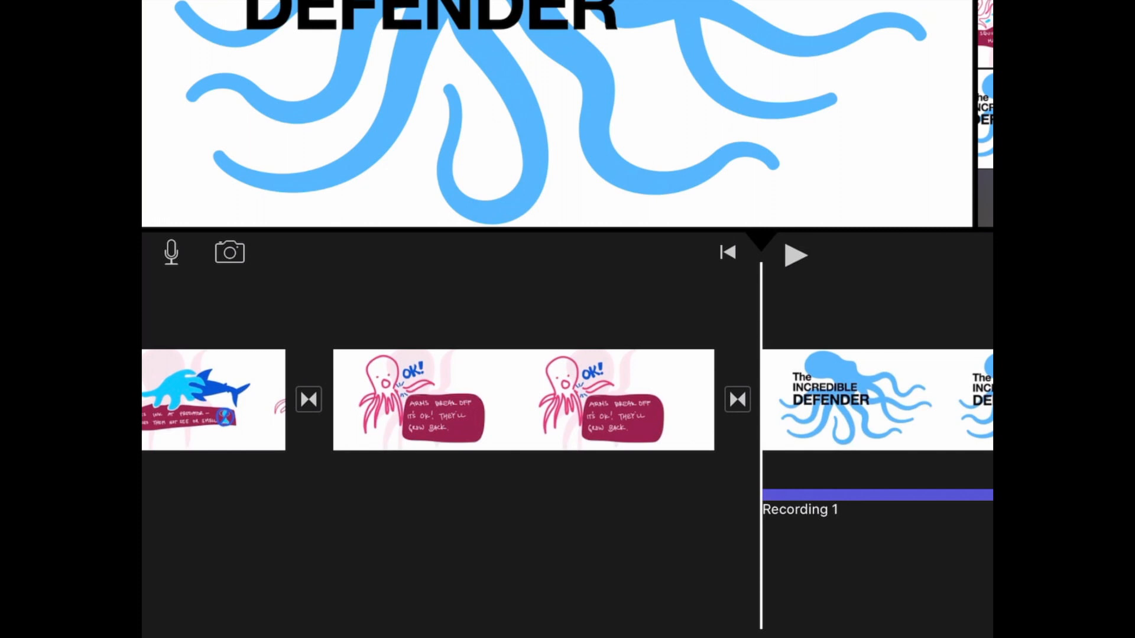
pyautogui.click(229, 252)
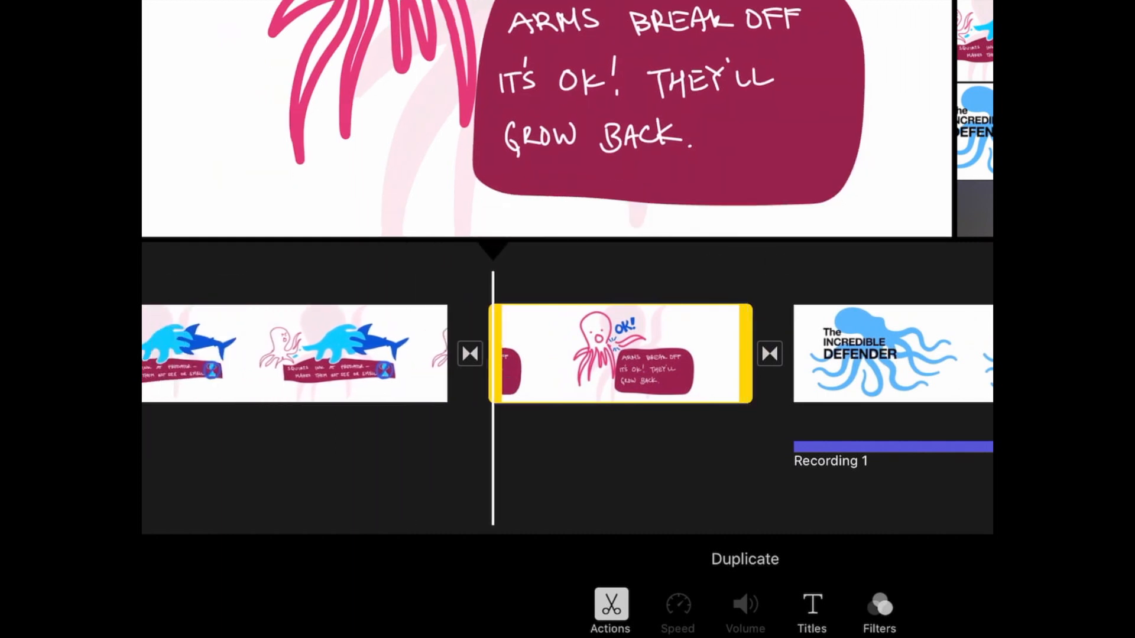
# Caption the arms-break-off drawing with a Standard lower-third title 'They'll grow back!'.
pyautogui.click(744, 559)
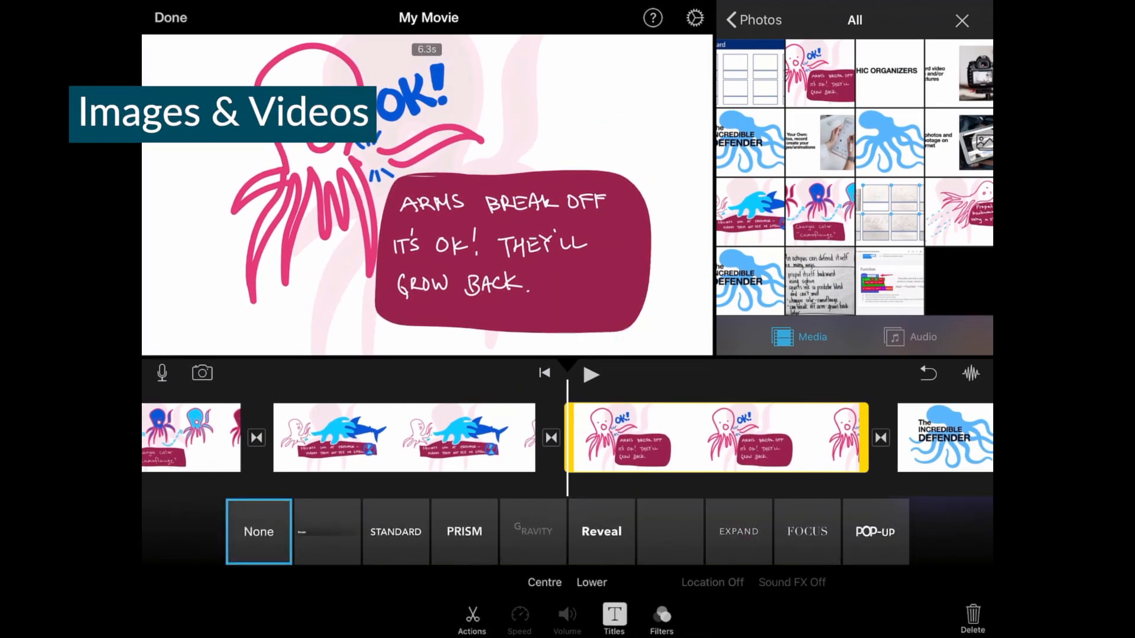
pyautogui.click(395, 532)
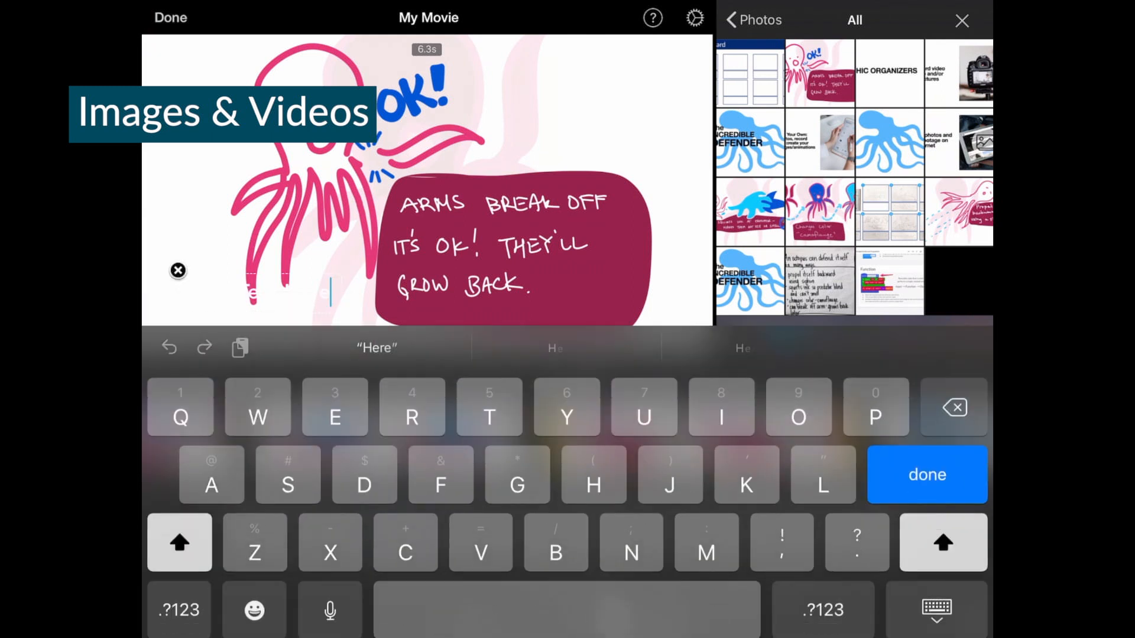
pyautogui.write('GRO')
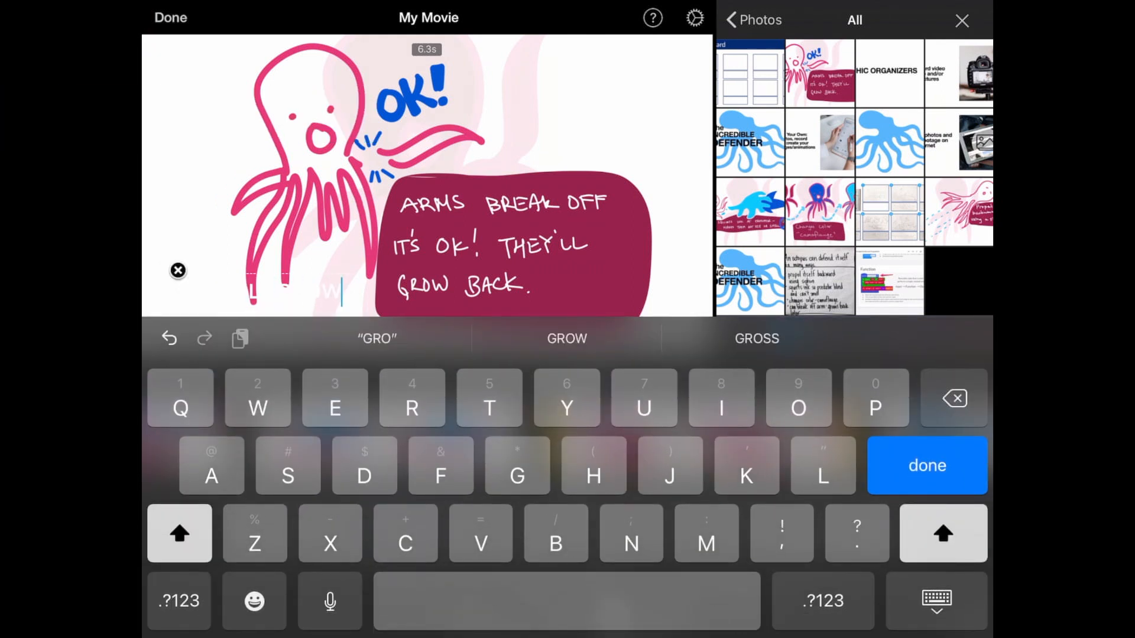
pyautogui.click(926, 465)
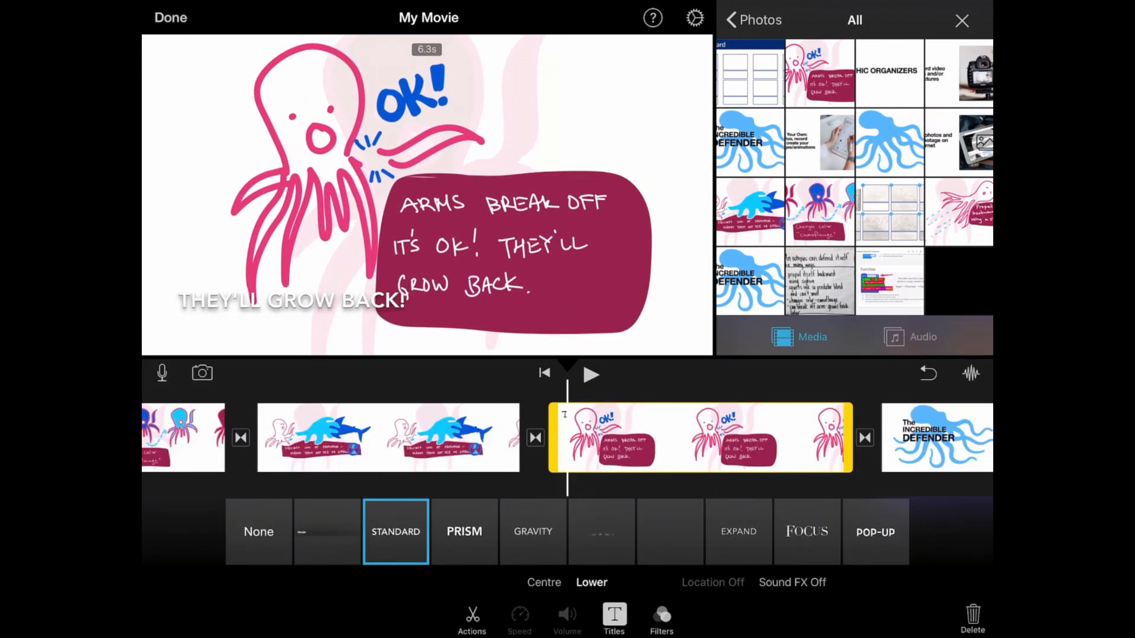
pyautogui.click(660, 616)
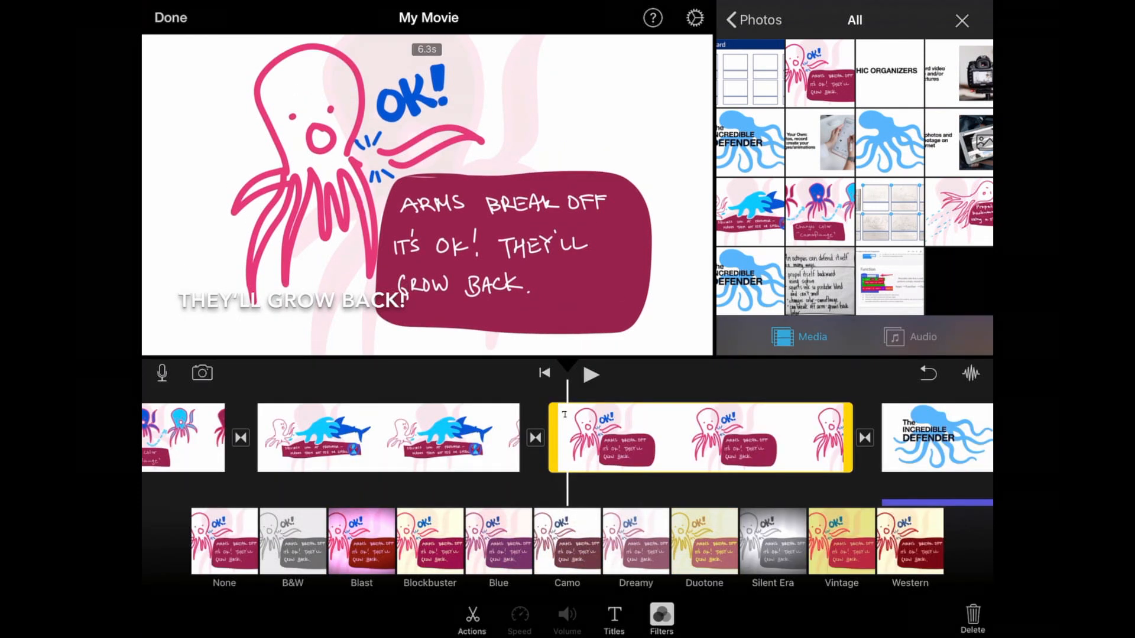
pyautogui.click(224, 541)
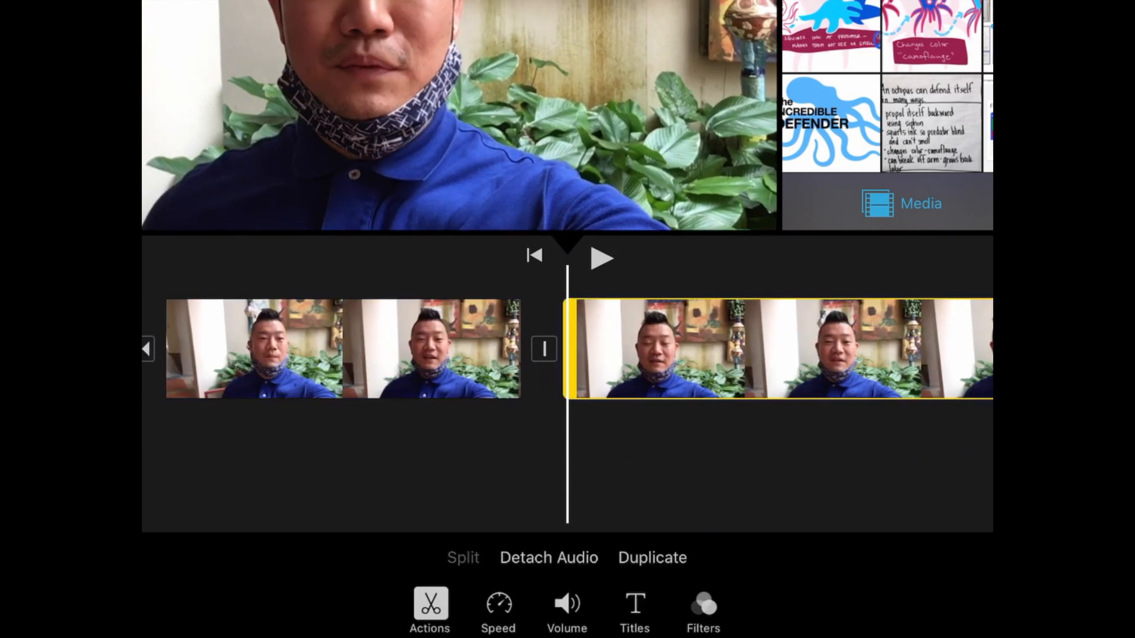
# Raise the presenter clip's volume to 140%.
pyautogui.click(567, 608)
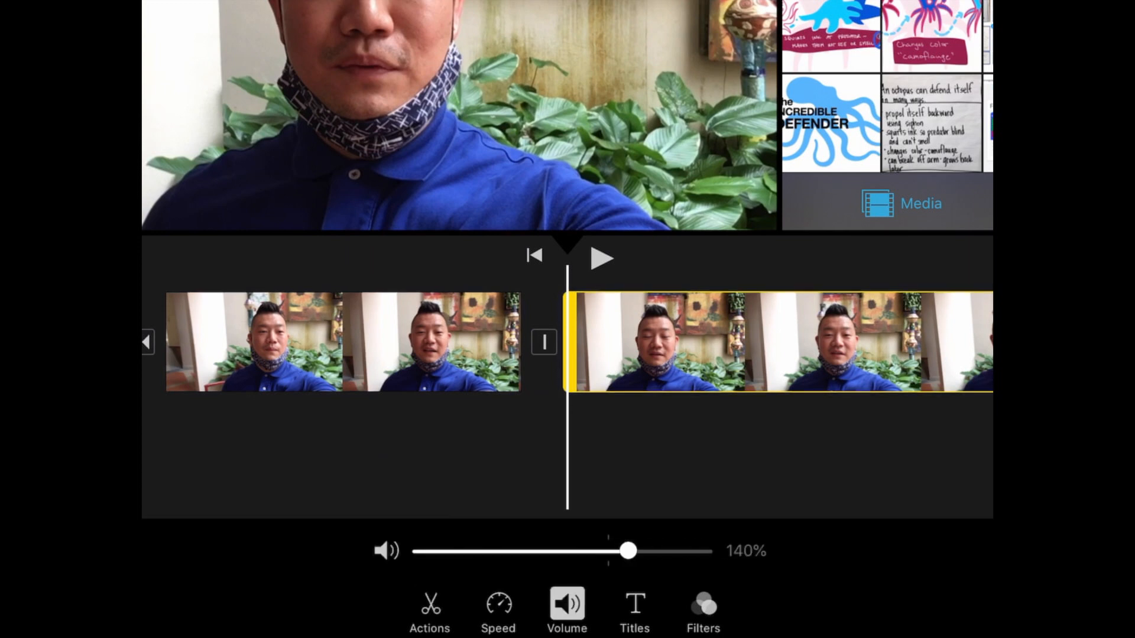
pyautogui.click(497, 608)
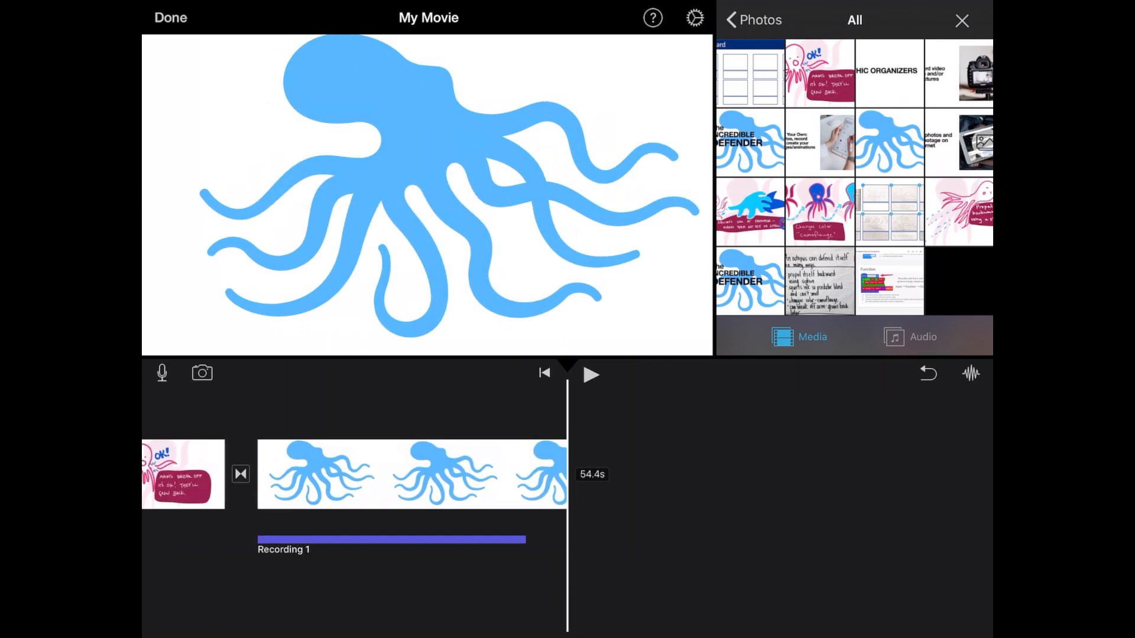
# Add a Pop soundtrack beneath the whole movie and set its volume to 91%.
pyautogui.click(922, 336)
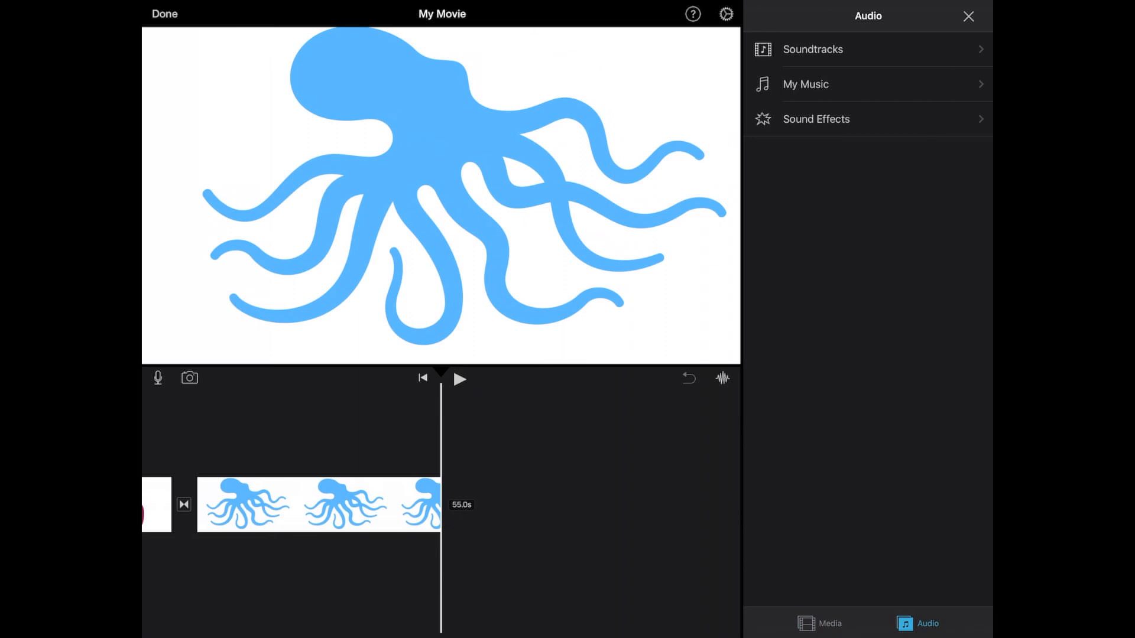
pyautogui.click(812, 49)
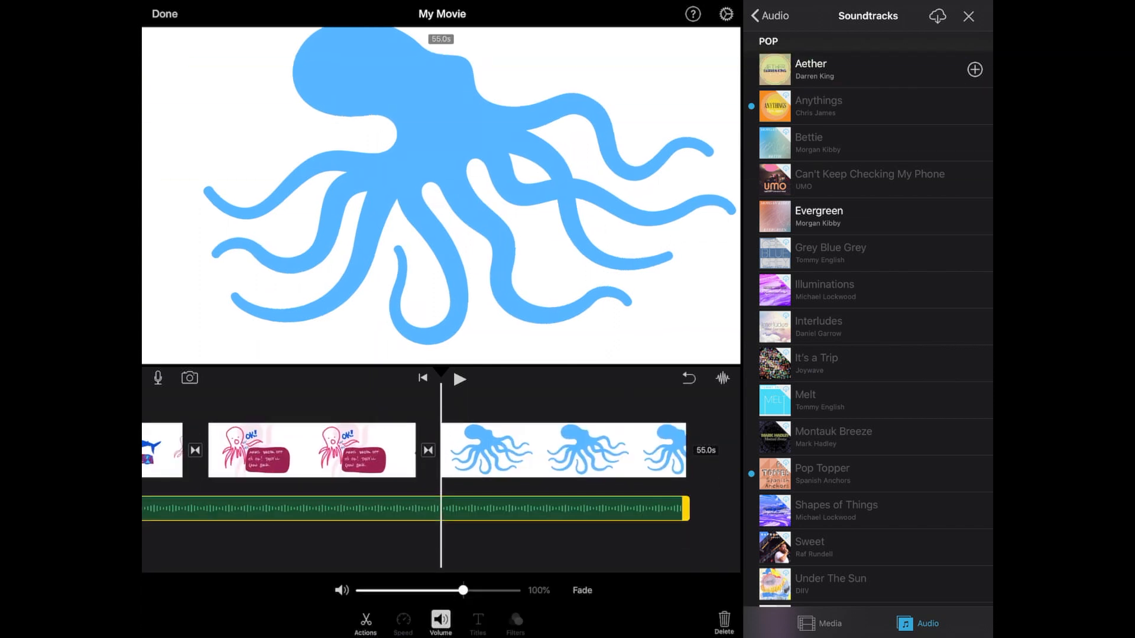
pyautogui.moveTo(462, 591); pyautogui.dragTo(454, 590)
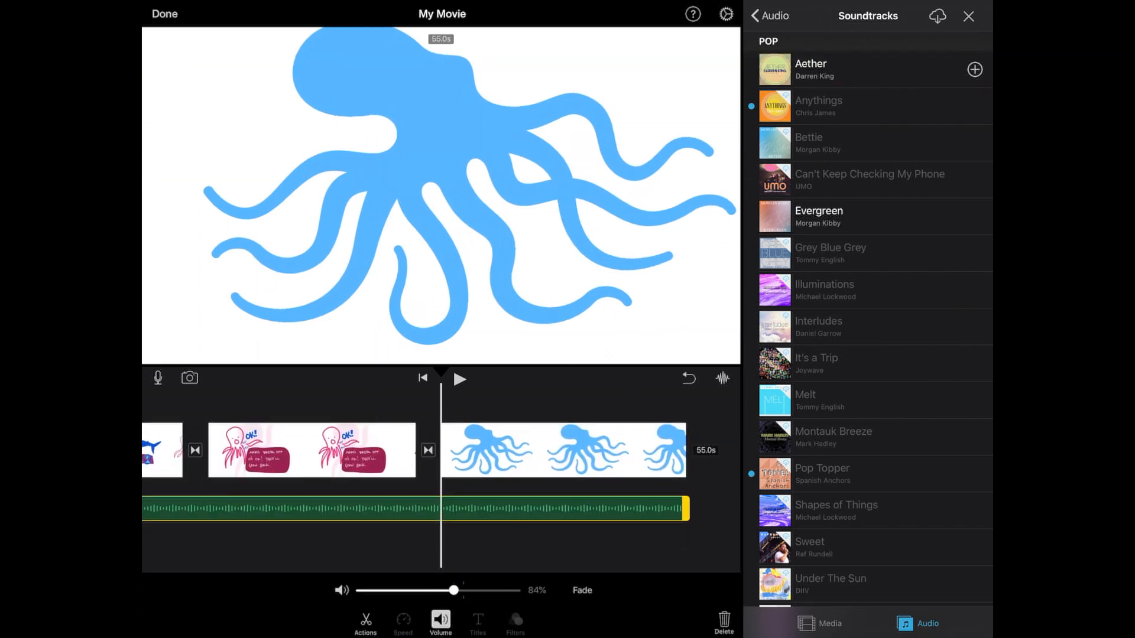
pyautogui.moveTo(453, 590); pyautogui.dragTo(458, 590)
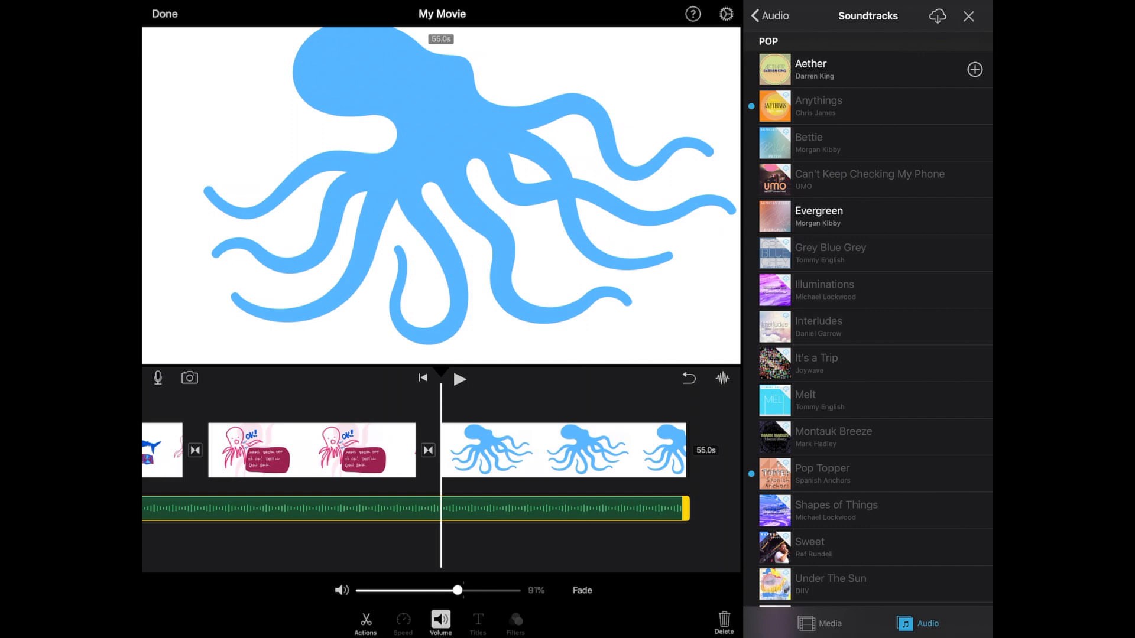
# Return to the My Movie page and choose Save Video to list export sizes.
pyautogui.click(164, 13)
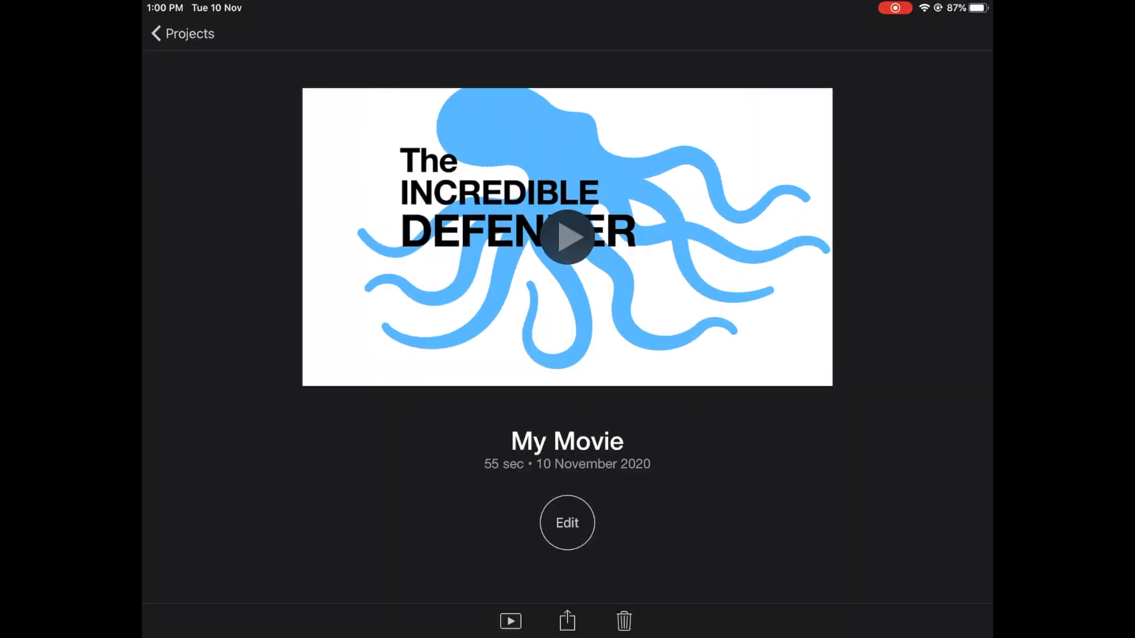
pyautogui.click(567, 621)
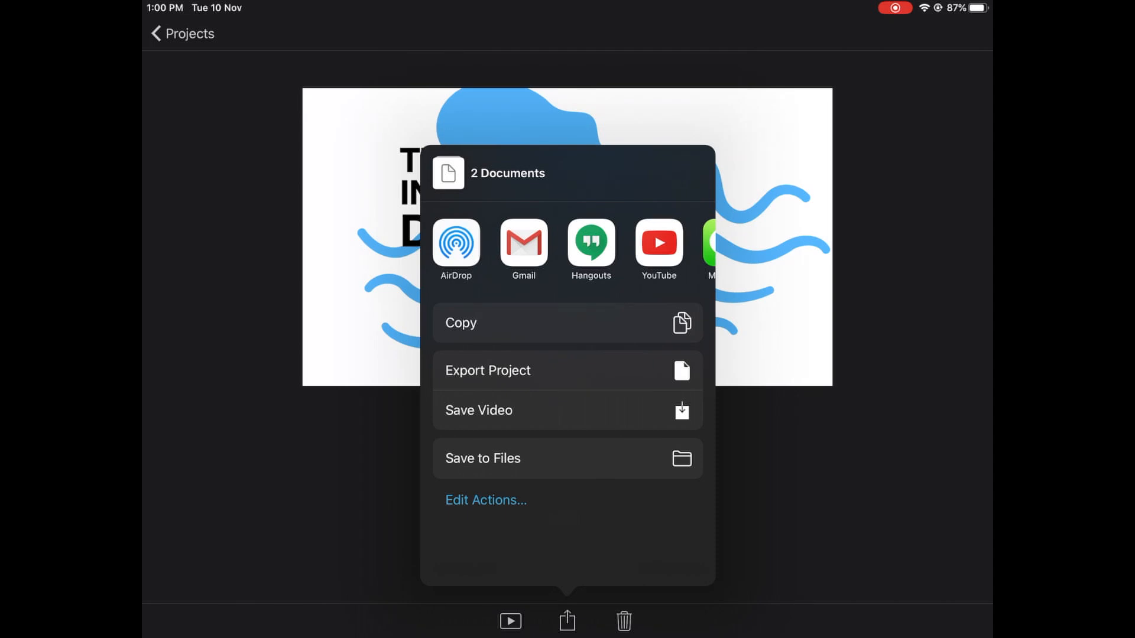
pyautogui.click(478, 410)
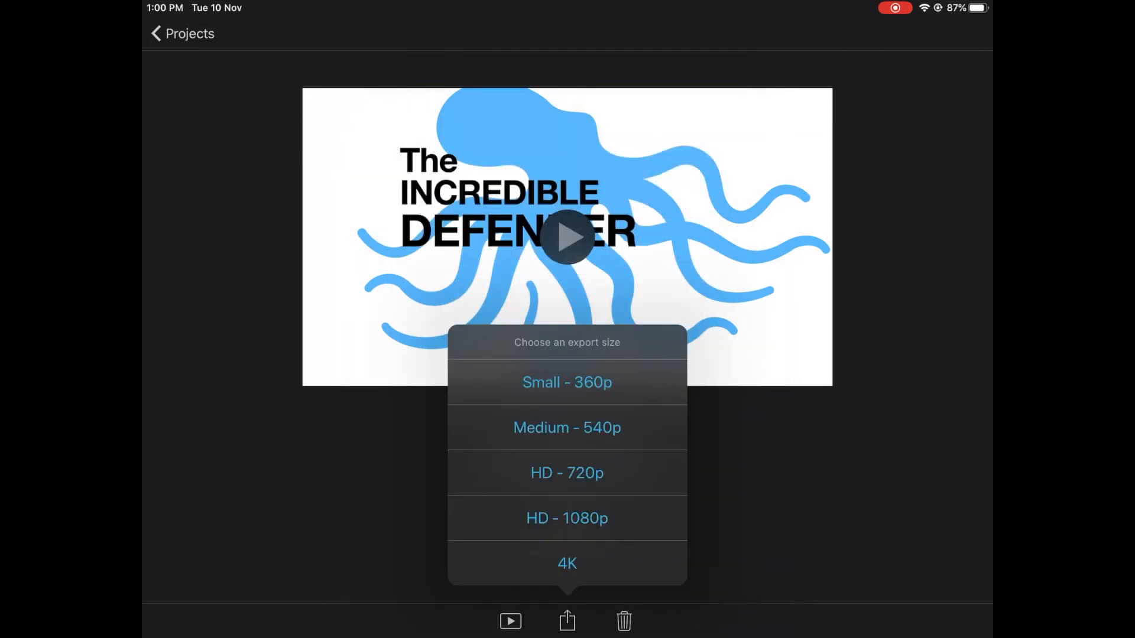